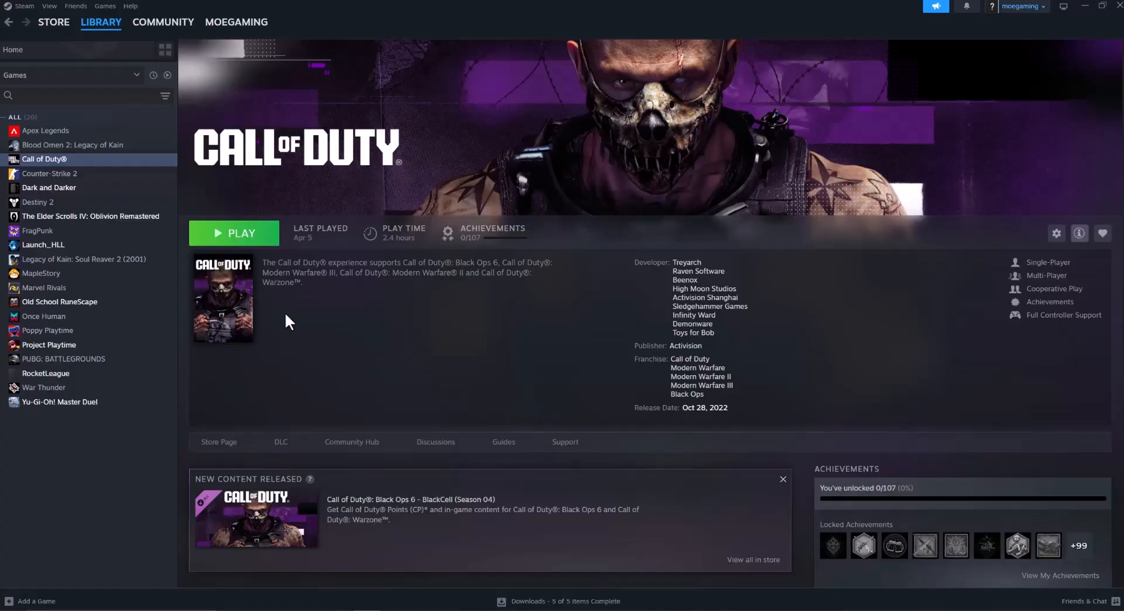
pyautogui.moveTo(256, 251)
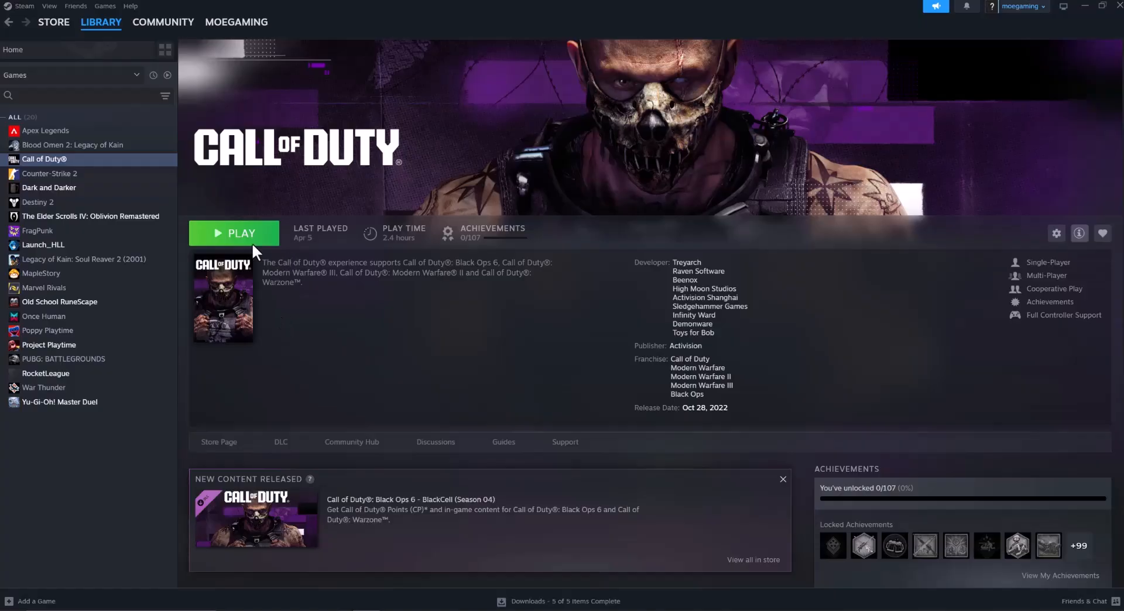
# Open the Call of Duty context menu in the Steam library to reach Manage
pyautogui.rightClick(44, 159)
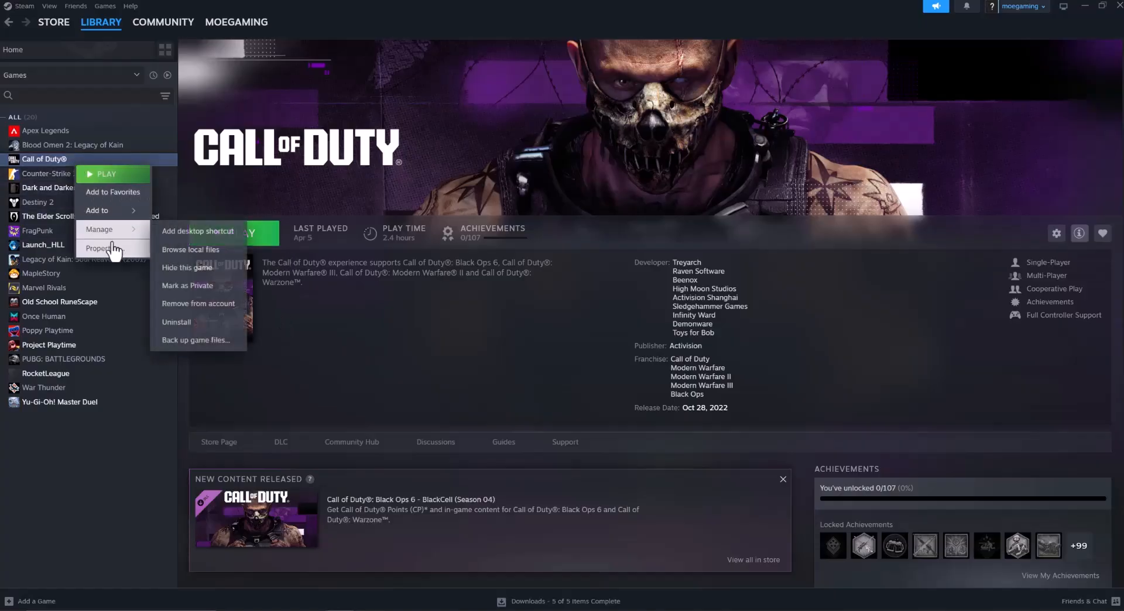
# Open Call of Duty's Properties window from the context menu
pyautogui.click(98, 247)
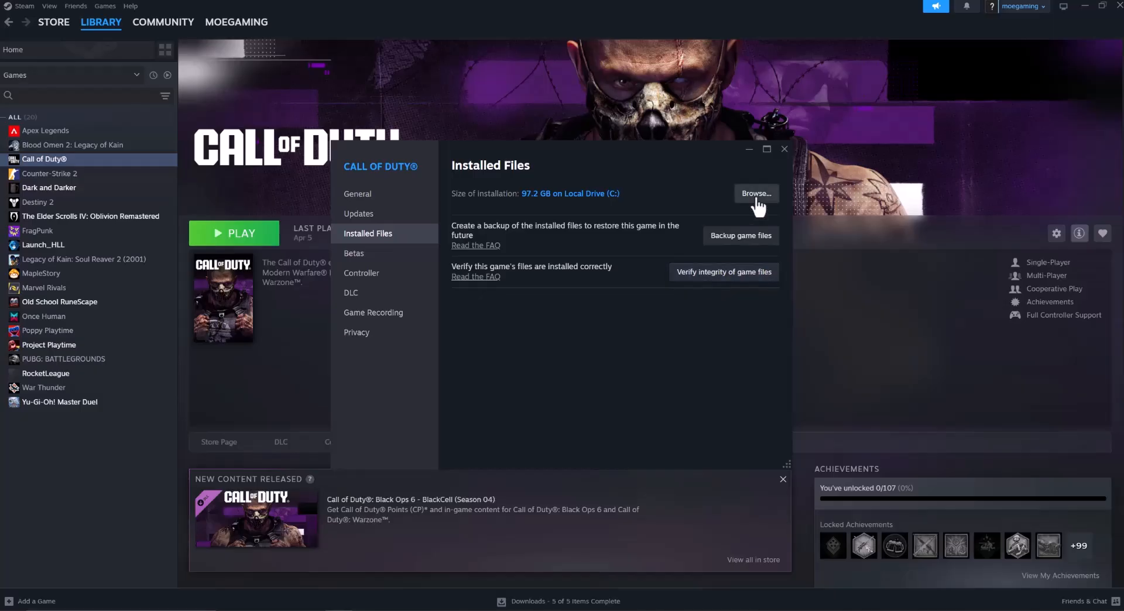
# Browse the Call of Duty HQ folder, give cod.exe Run as administrator compatibility, and close Explorer
pyautogui.click(754, 193)
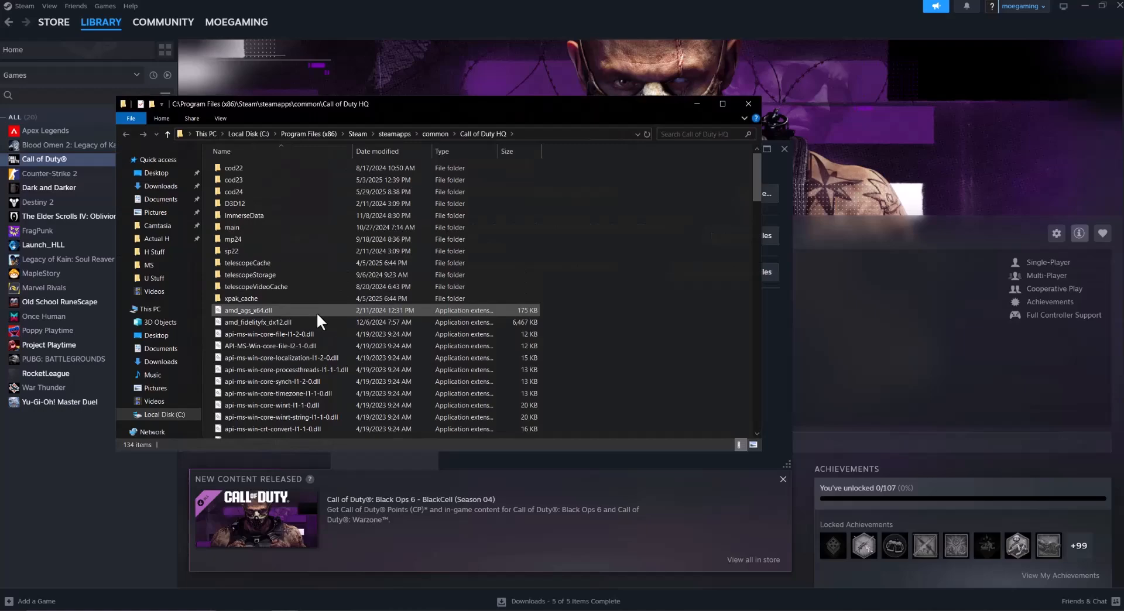
pyautogui.scroll(-3)
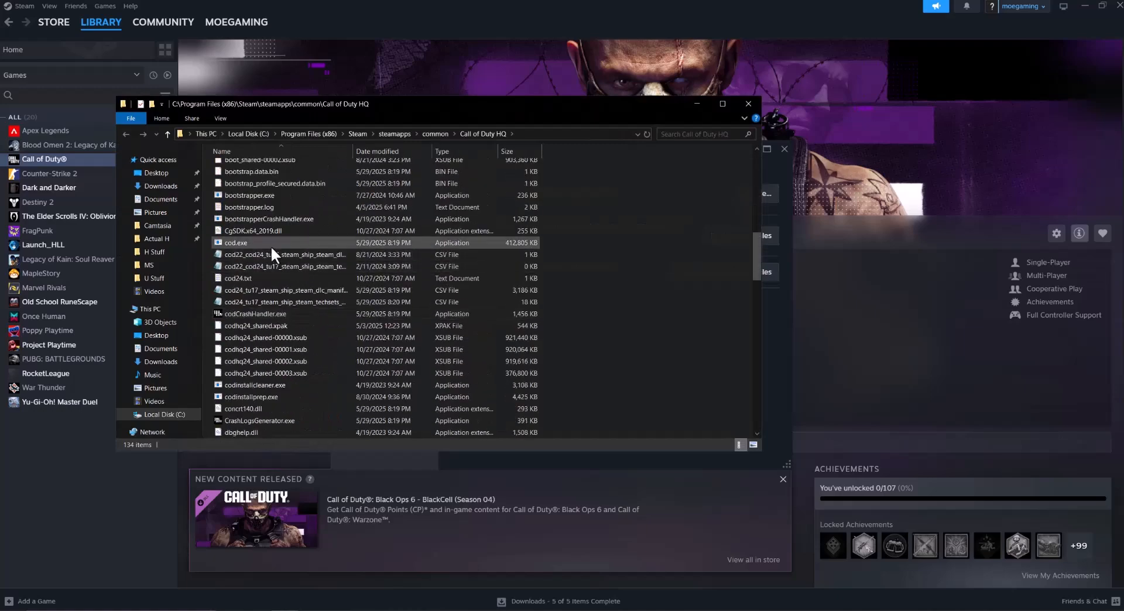
pyautogui.rightClick(236, 243)
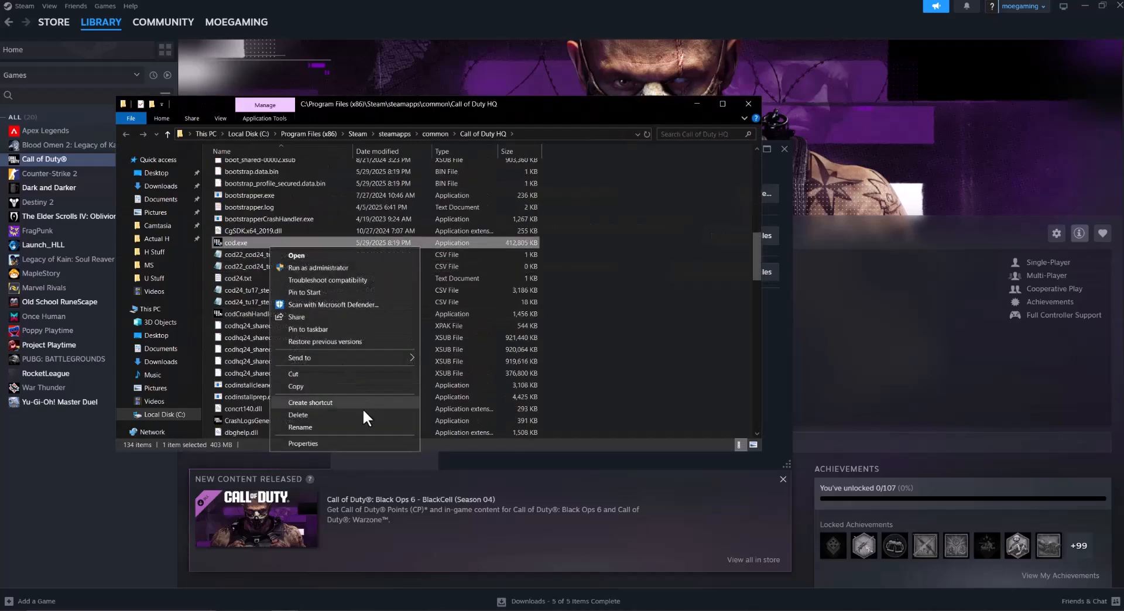
pyautogui.click(302, 444)
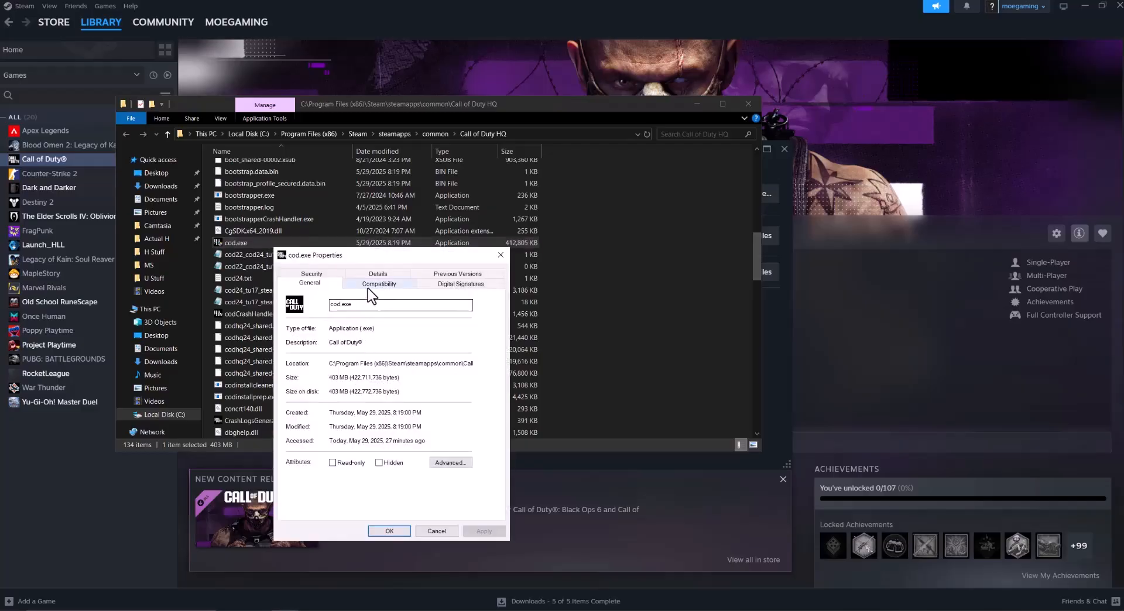
pyautogui.click(379, 283)
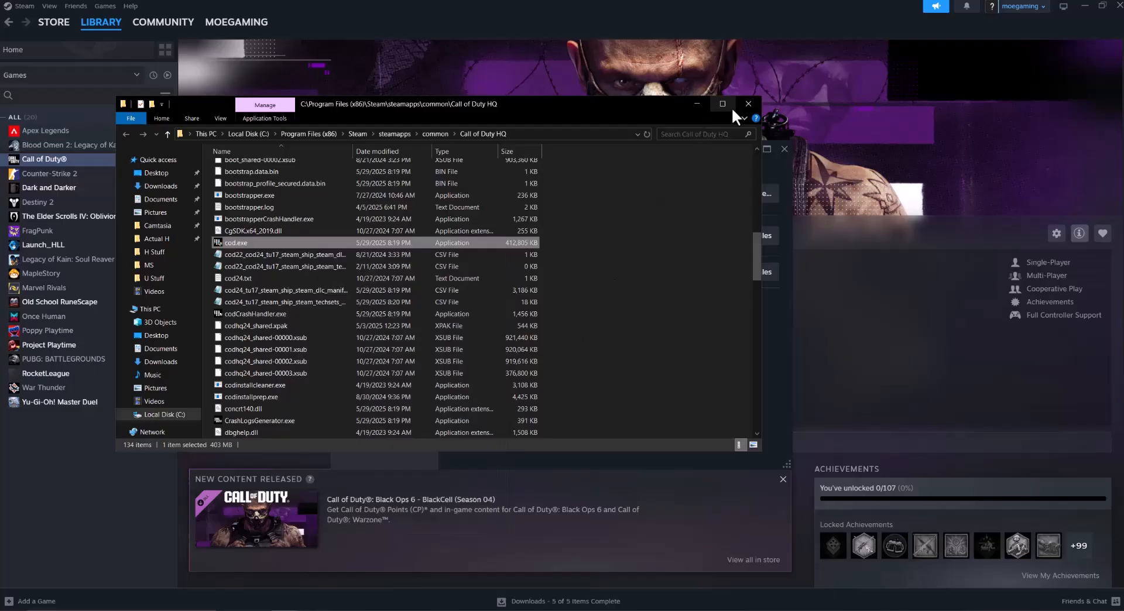
pyautogui.click(748, 103)
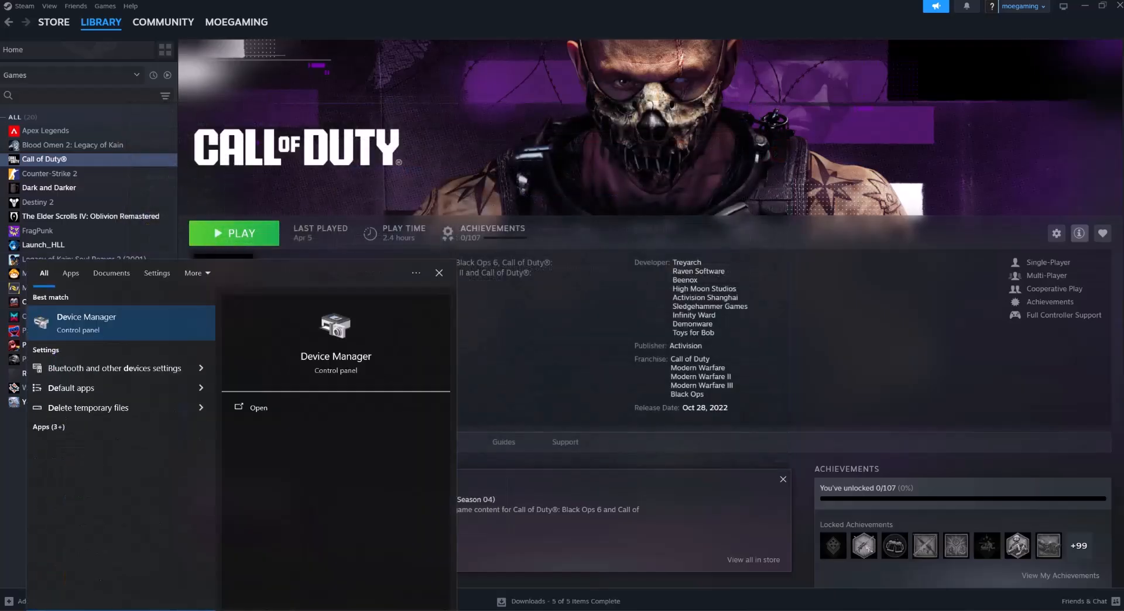
# Launch Device Manager from the Windows search results
pyautogui.click(86, 323)
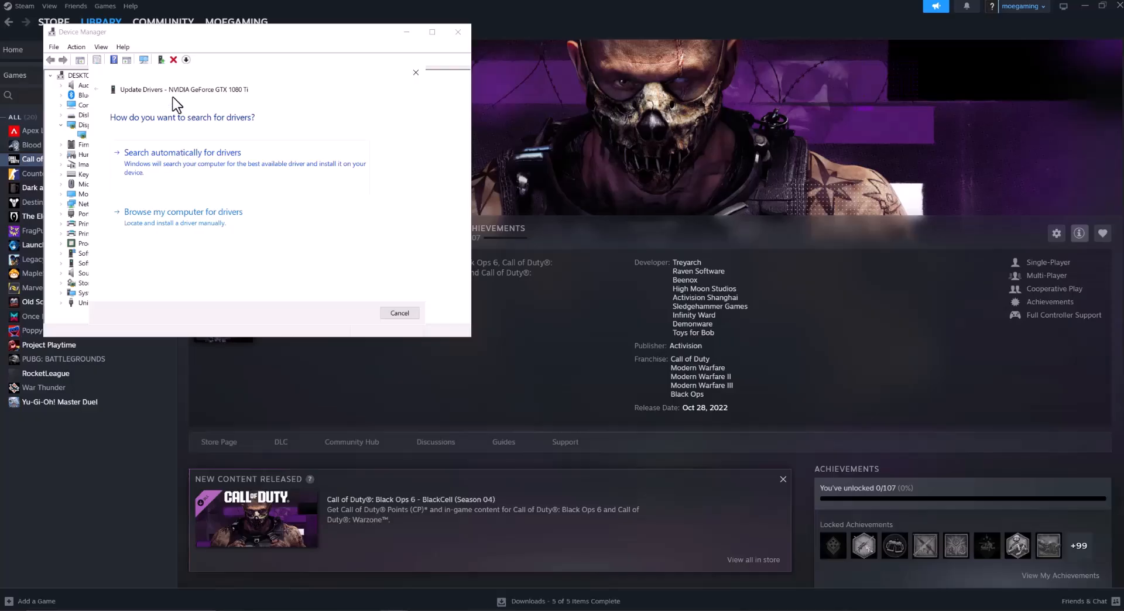
pyautogui.moveTo(258, 107)
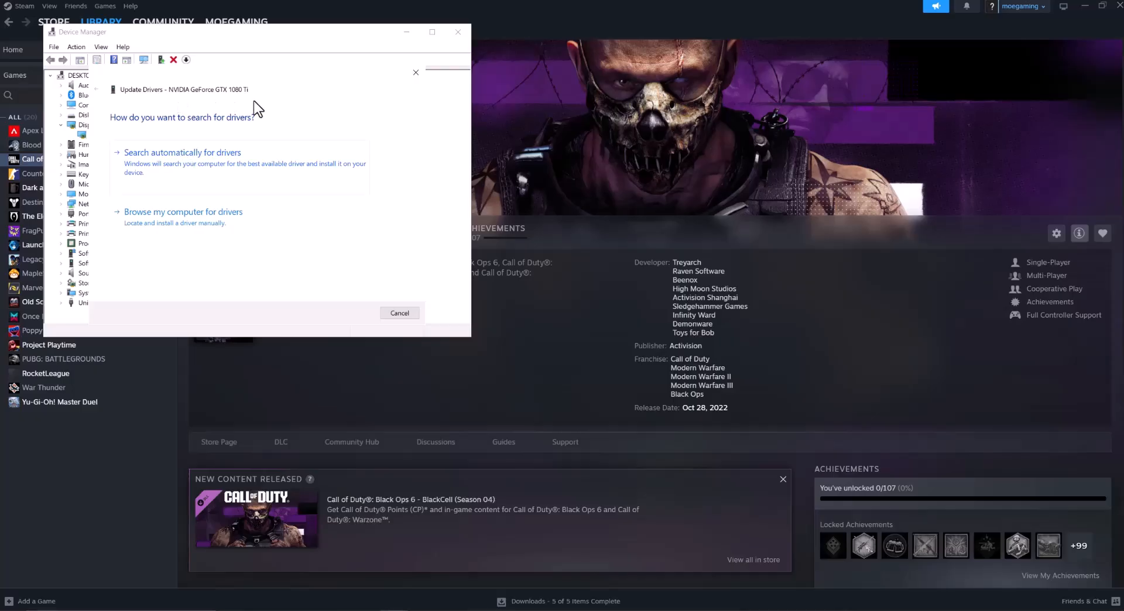